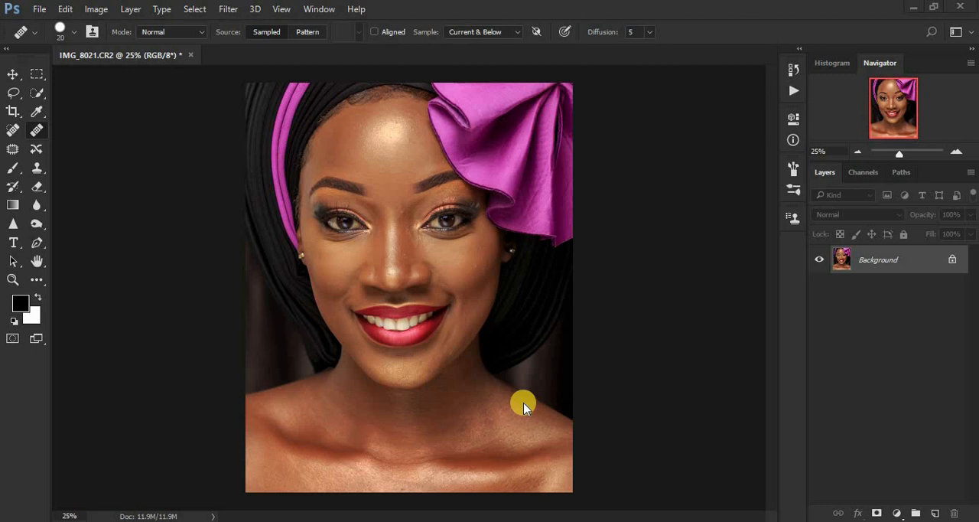
mouse_move(660, 415)
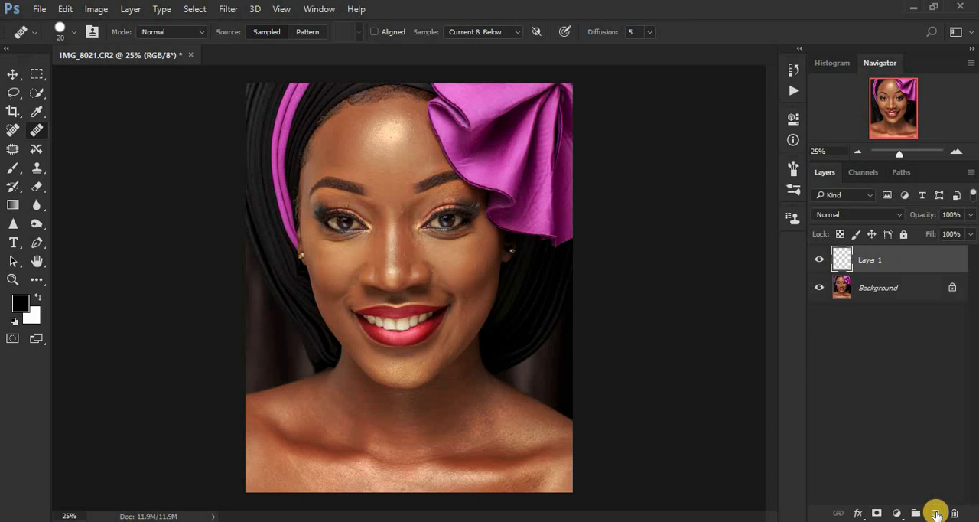
Step: Add an empty new layer (Layer 1) above the Background portrait layer
left_click(936, 513)
type("BLEMISHES")
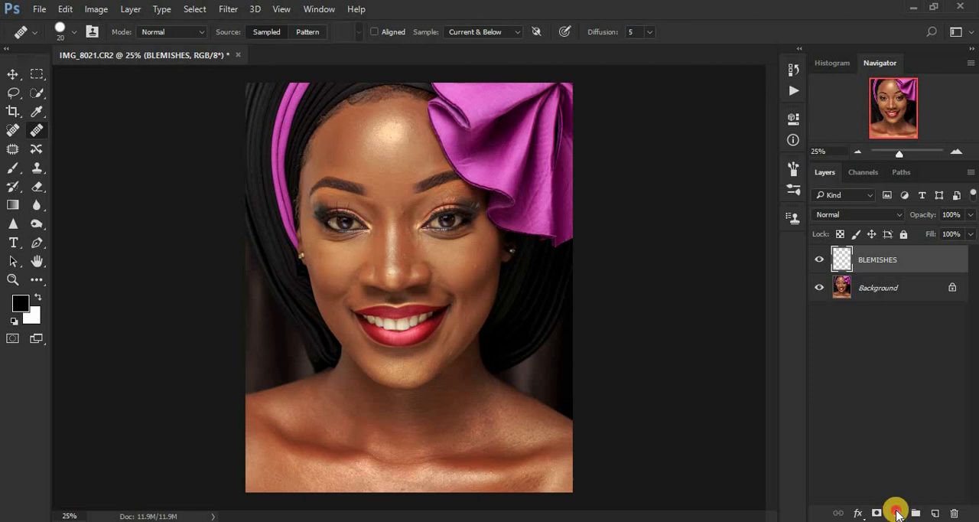
Step: Add a Black & White adjustment layer and drop its Reds slider to -89
left_click(896, 513)
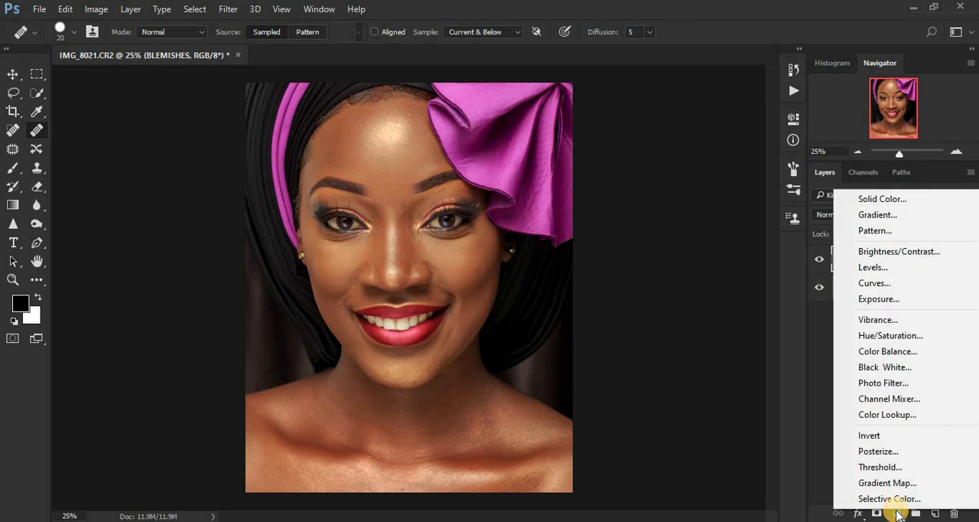
mouse_move(888, 399)
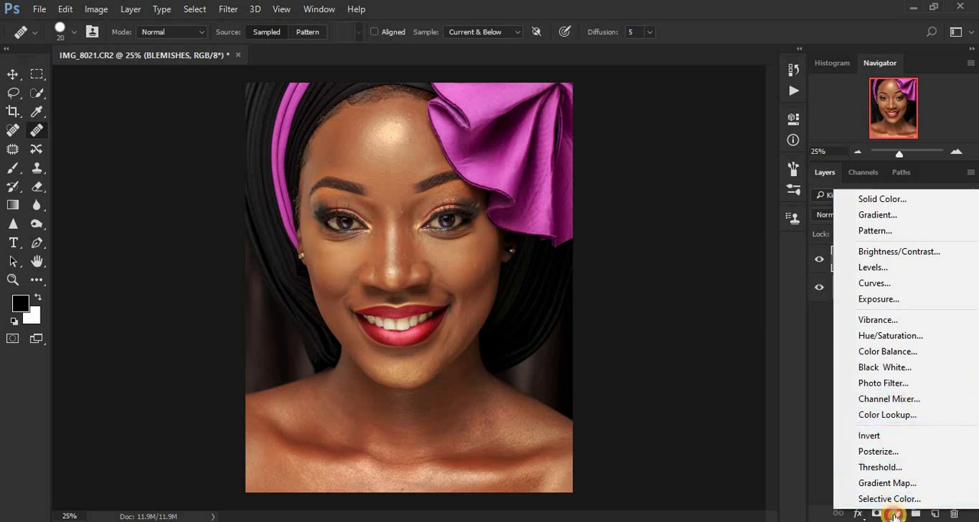
mouse_move(885, 372)
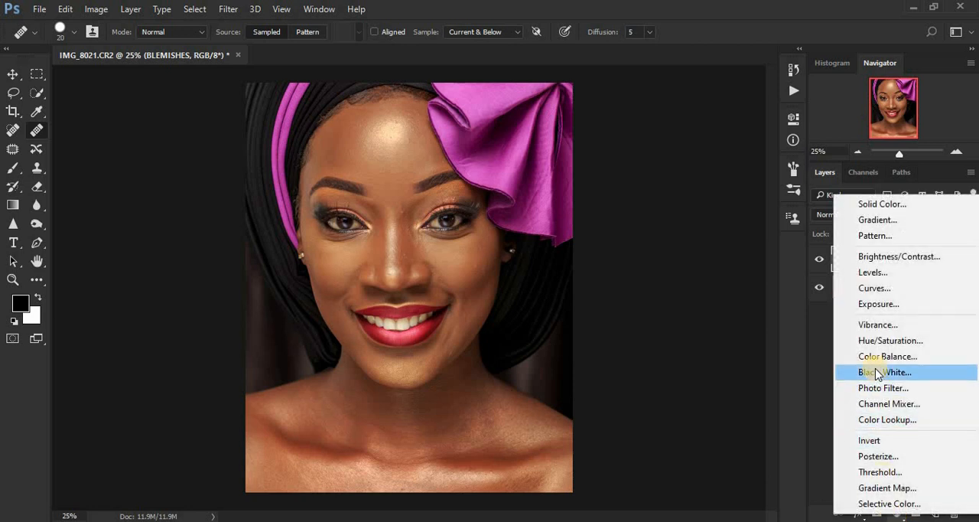
left_click(884, 371)
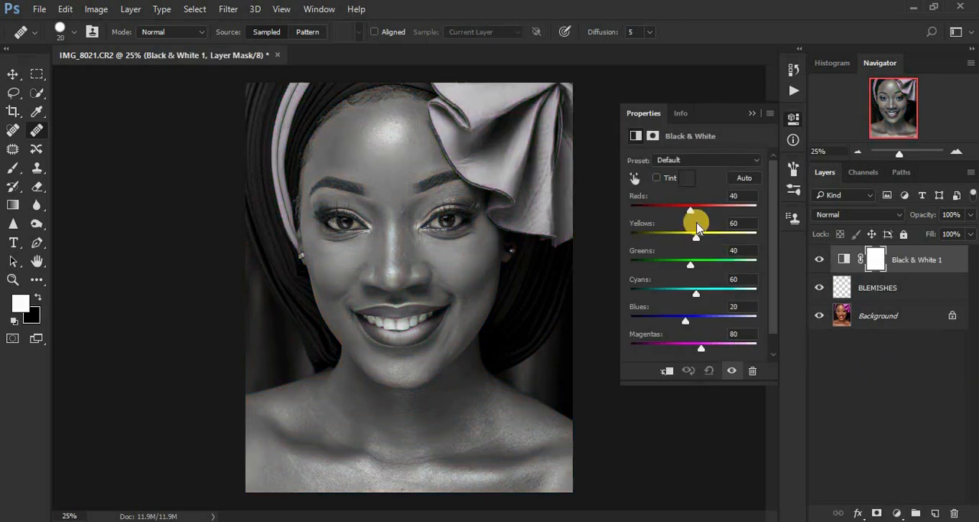
left_click_drag(692, 210, 673, 210)
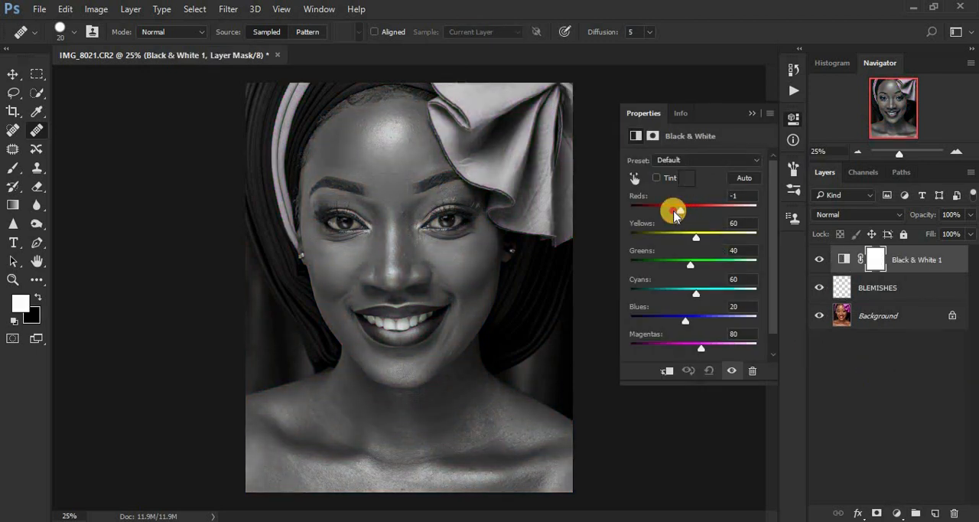
left_click_drag(673, 209, 658, 210)
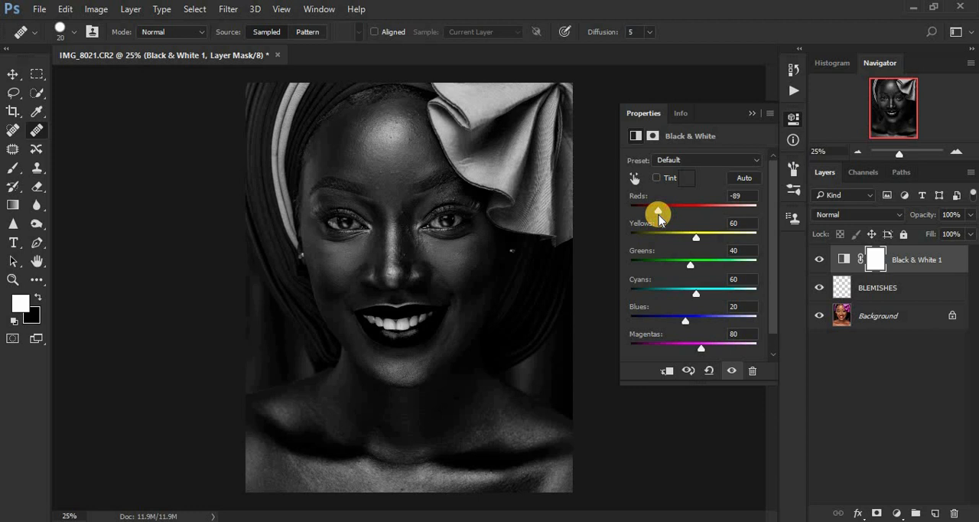
mouse_move(567, 293)
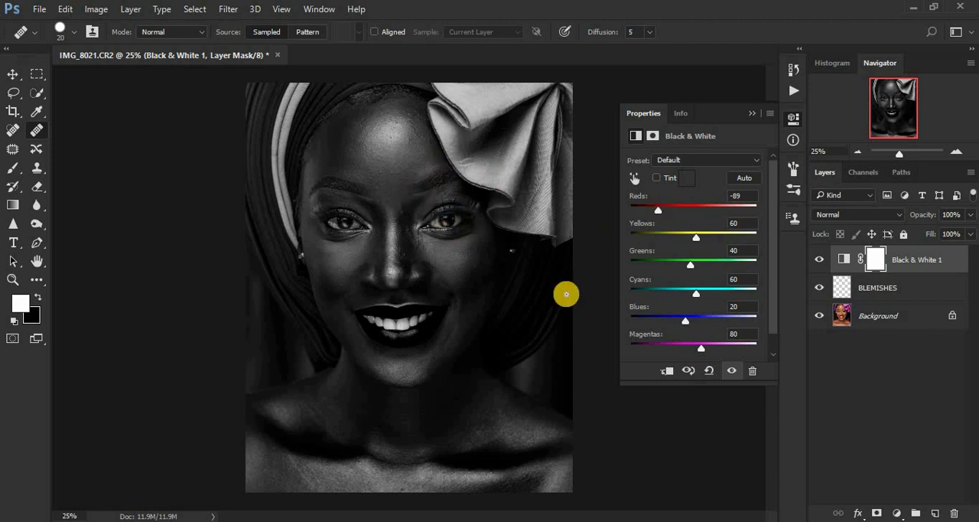
mouse_move(684, 260)
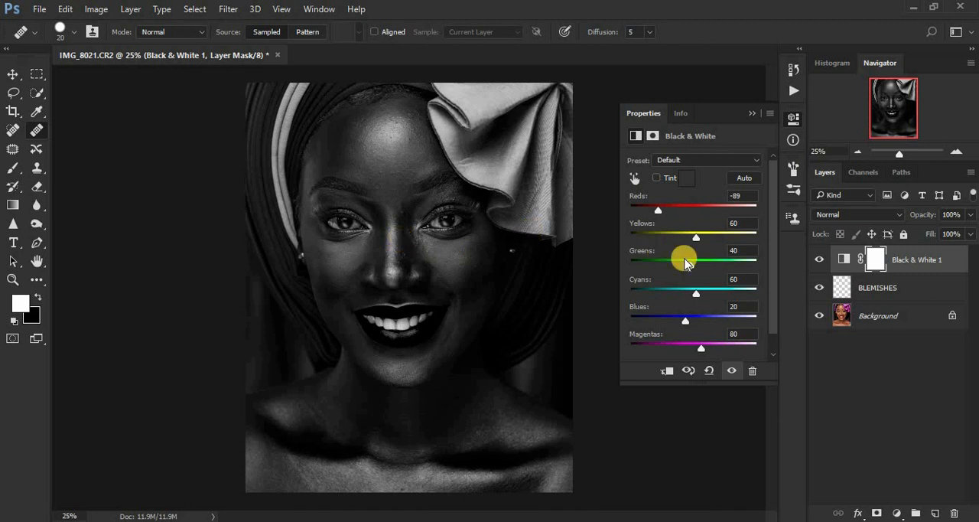
left_click_drag(696, 238, 711, 235)
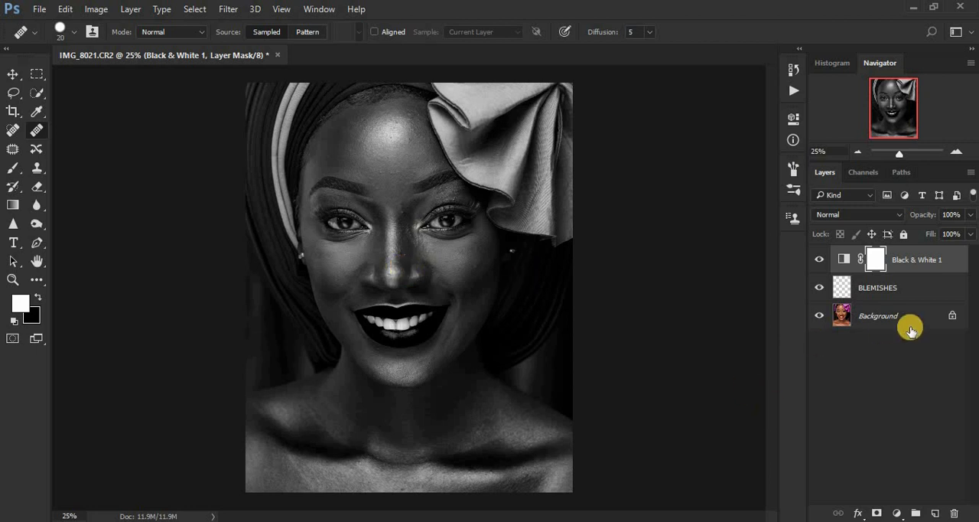
Step: Make BLEMISHES the active layer and set healing to sample Current & Below
left_click(878, 287)
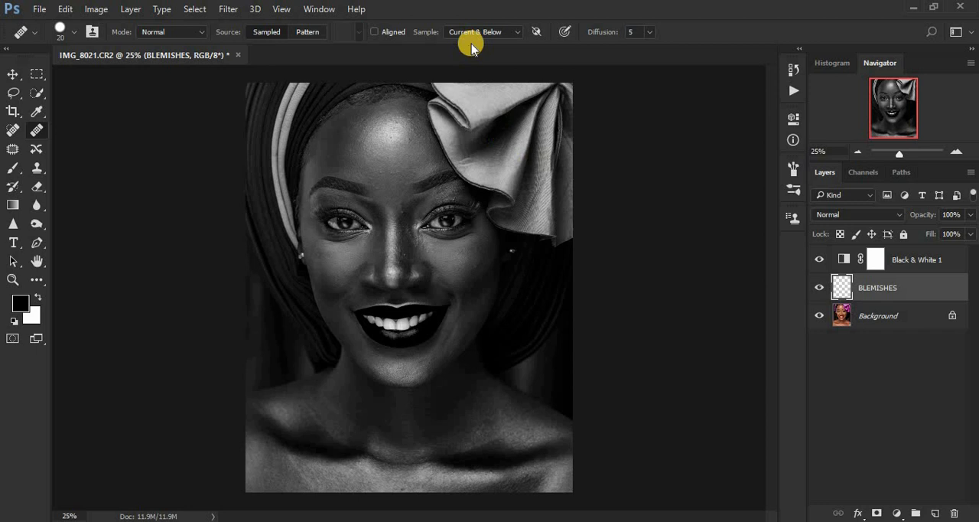
left_click(482, 32)
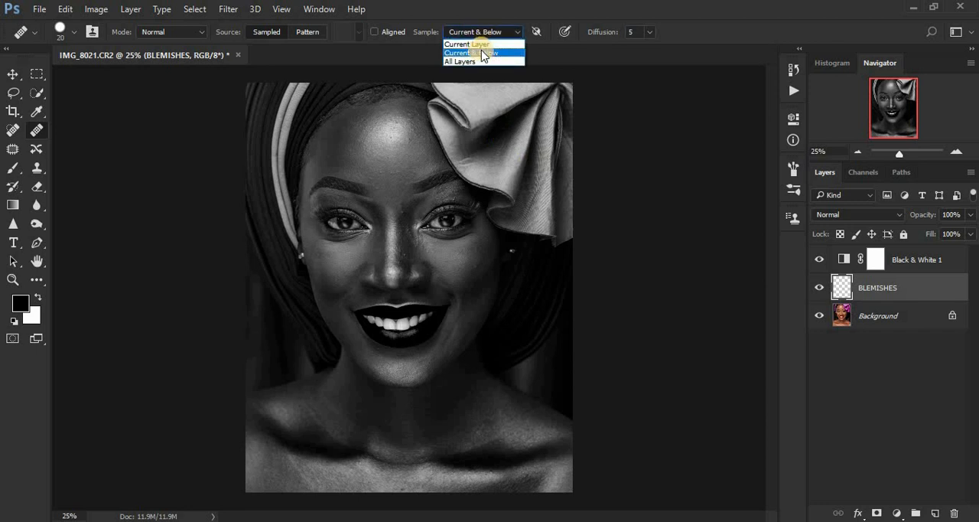
left_click(466, 53)
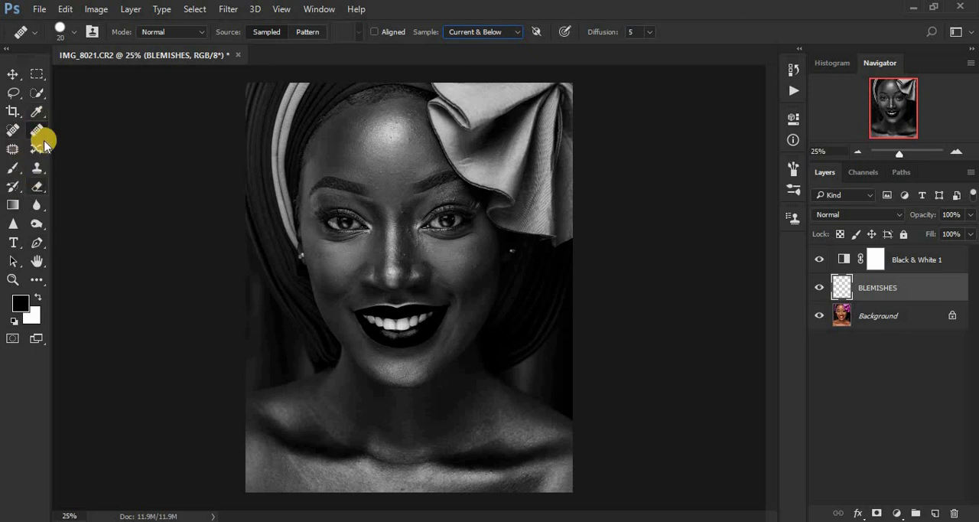
mouse_move(37, 131)
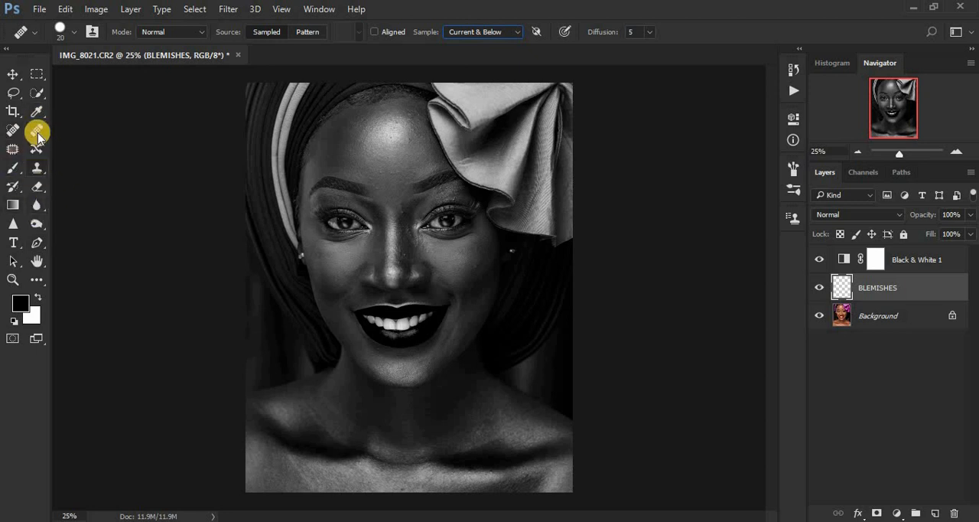
mouse_move(36, 130)
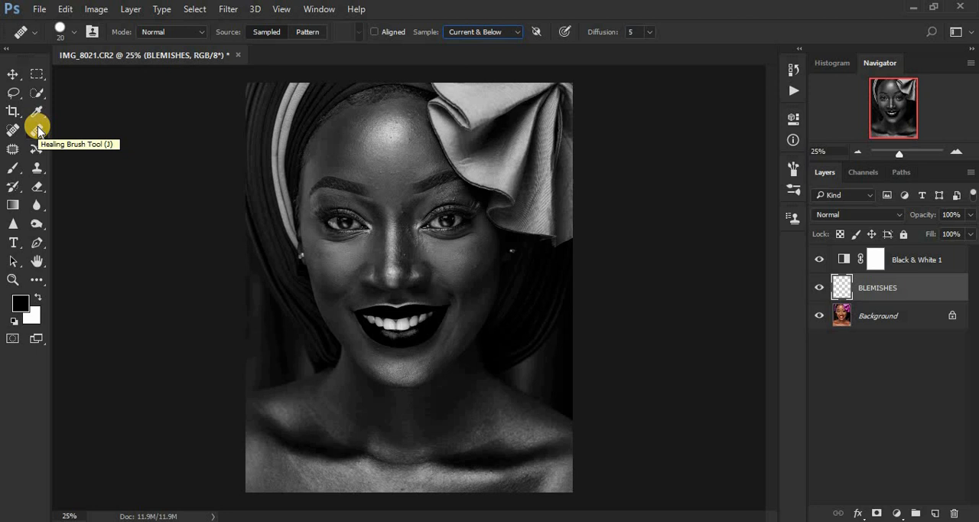
mouse_move(42, 157)
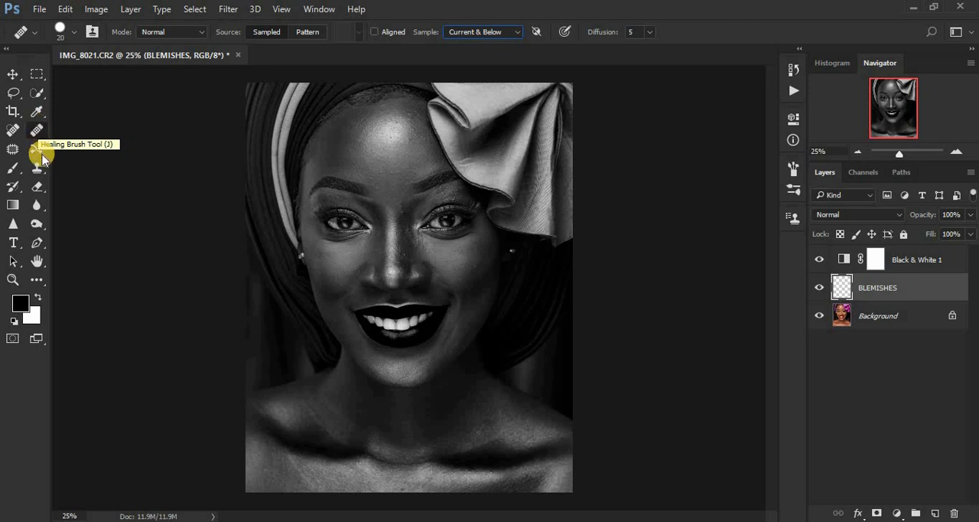
mouse_move(37, 167)
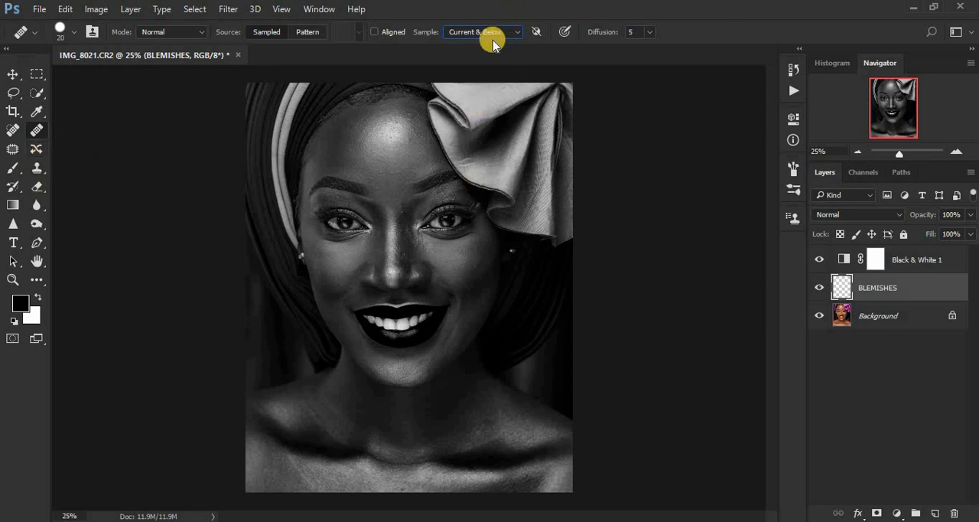
mouse_move(787, 198)
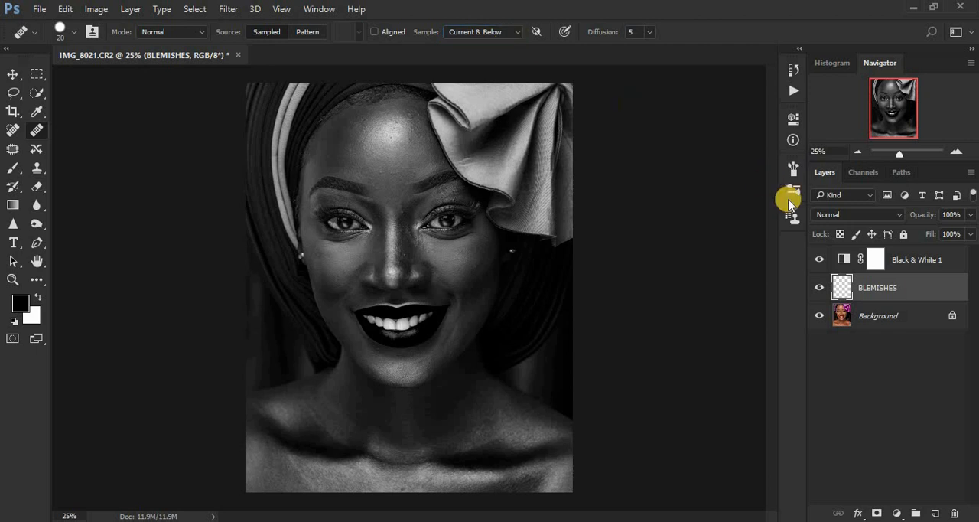
mouse_move(500, 291)
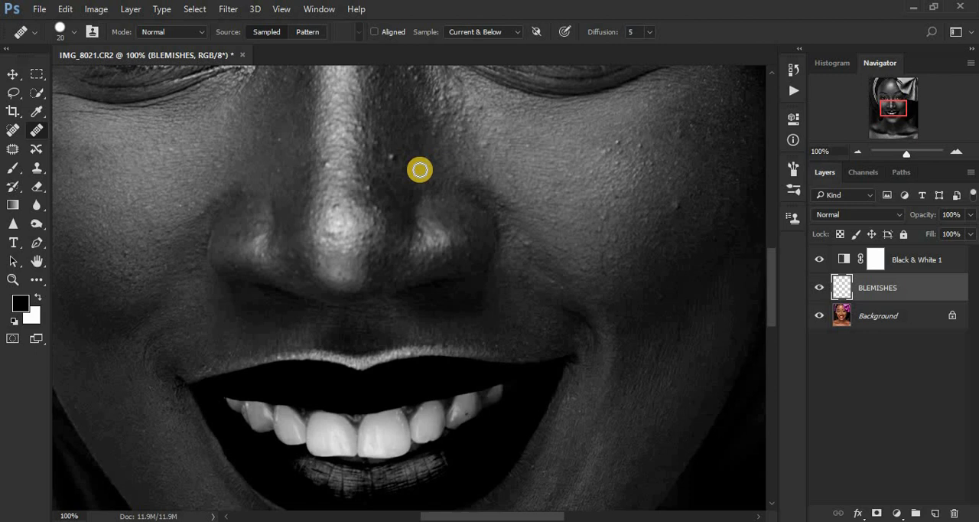
mouse_move(411, 170)
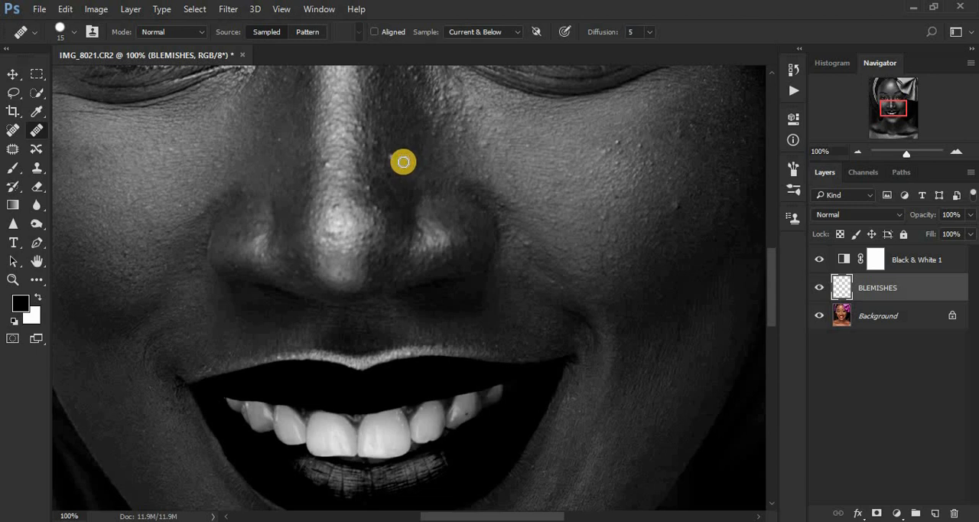
mouse_move(391, 148)
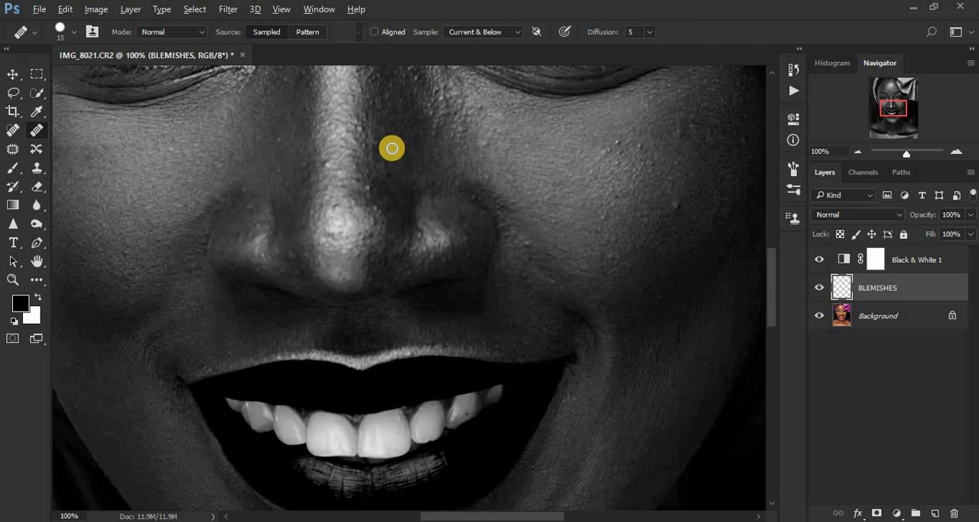
mouse_move(499, 151)
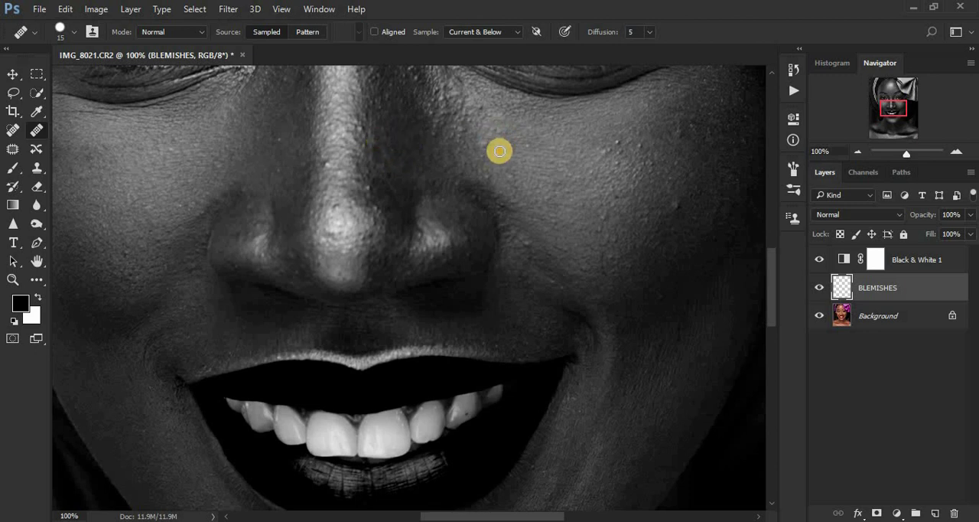
mouse_move(516, 139)
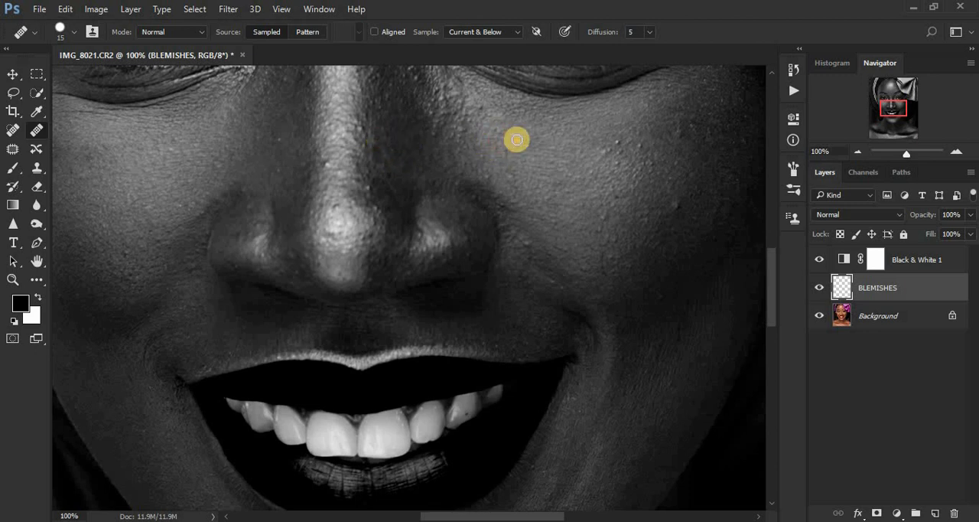
Step: Spot-heal blemishes on the cheek beside the nose, the nose bridge and tip
left_click(490, 111)
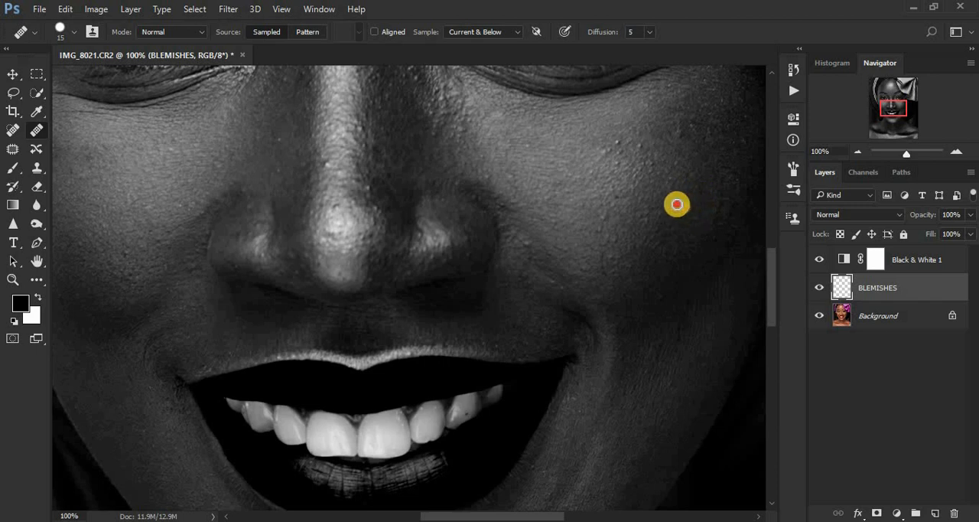
mouse_move(617, 277)
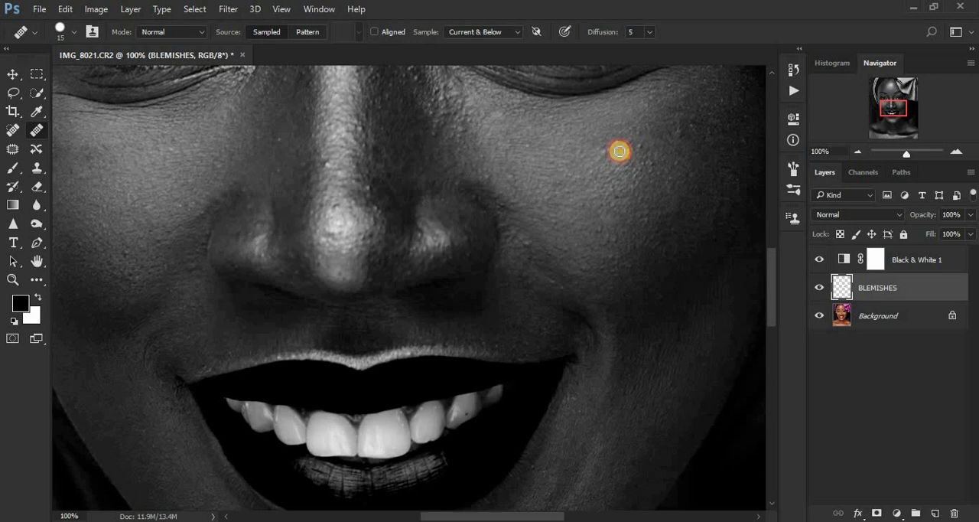
mouse_move(649, 140)
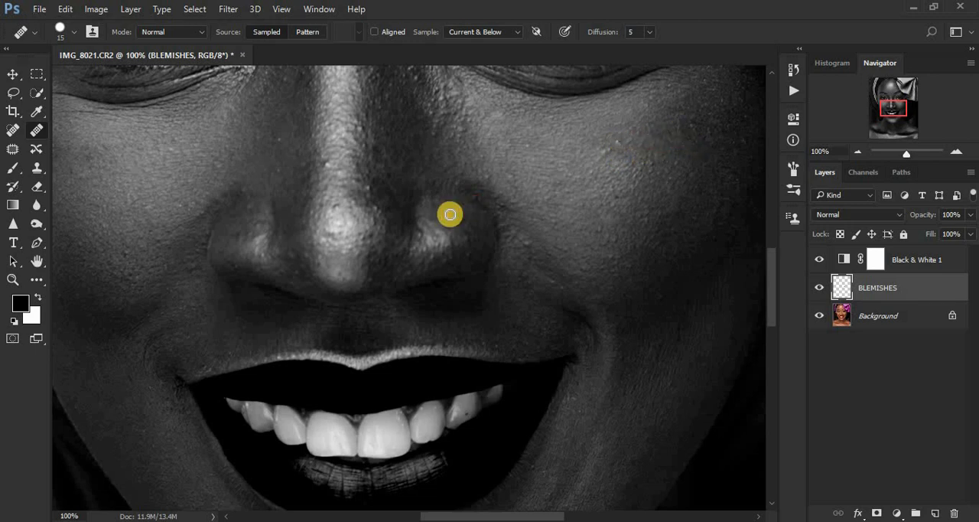
mouse_move(386, 192)
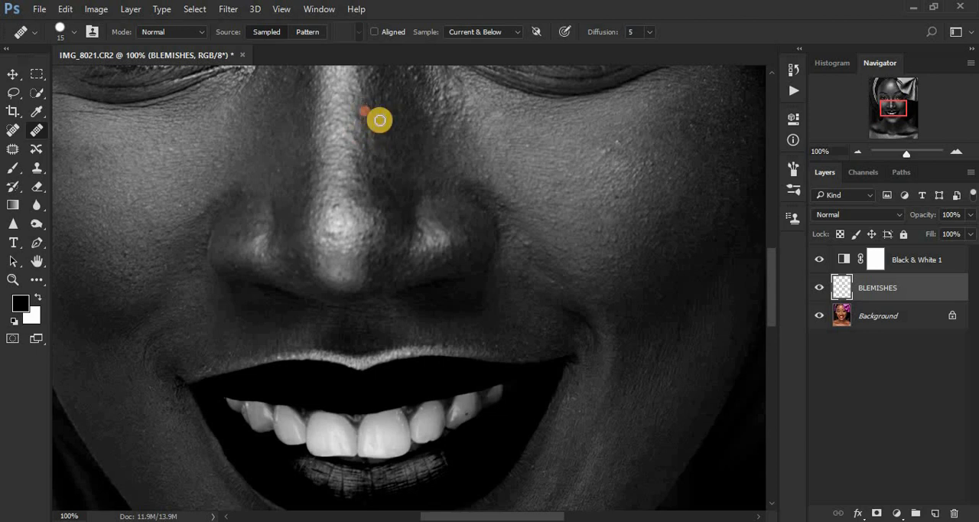
left_click(344, 214)
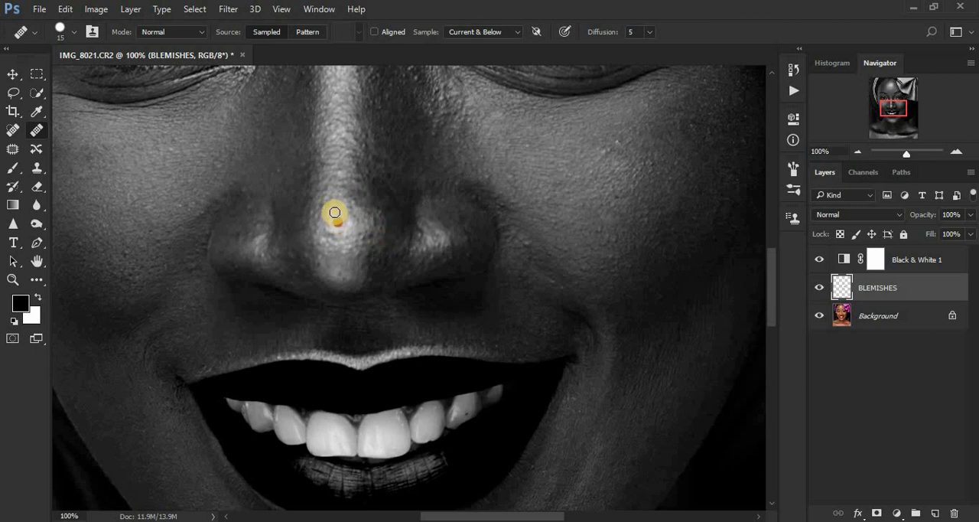
left_click(334, 213)
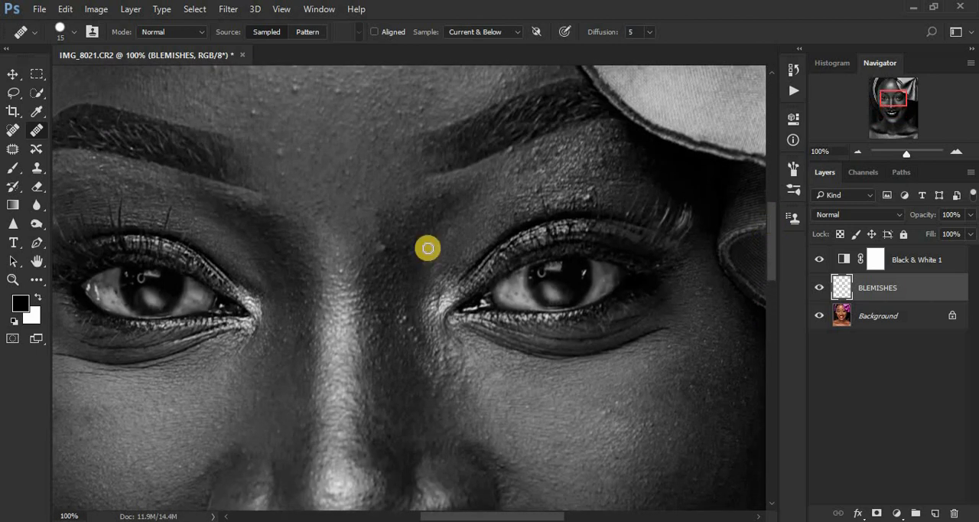
mouse_move(396, 254)
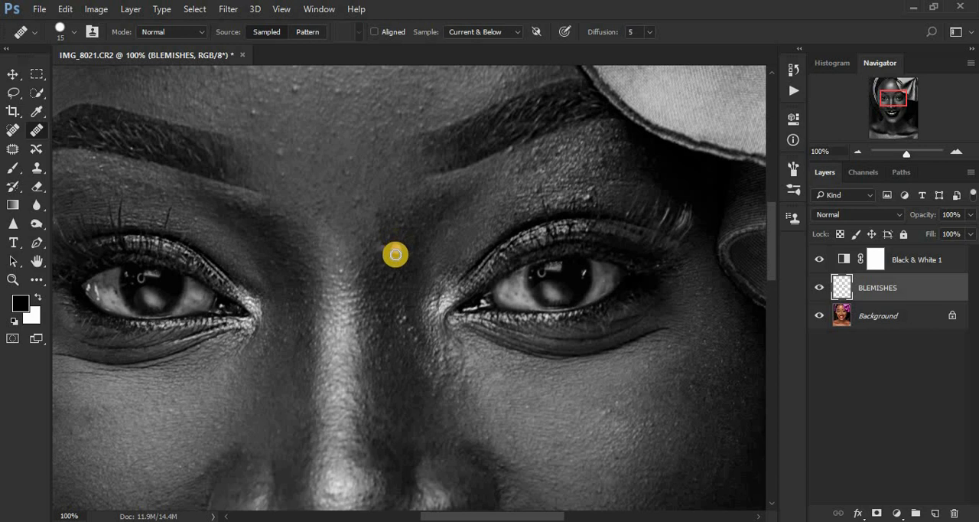
mouse_move(375, 255)
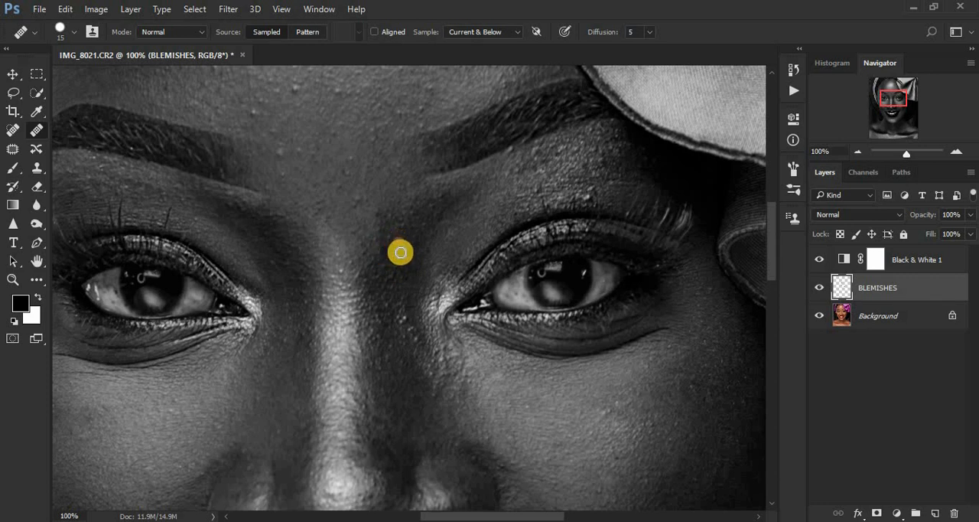
mouse_move(301, 169)
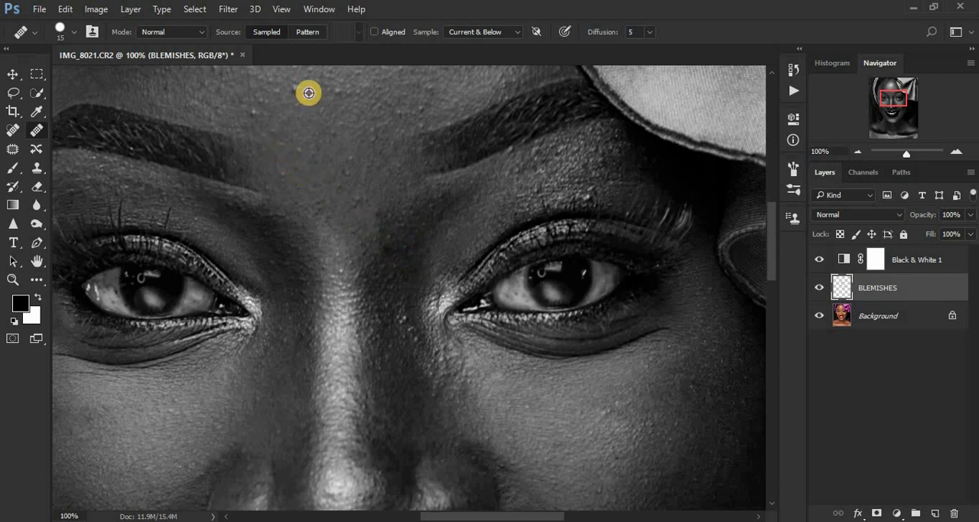
mouse_move(258, 118)
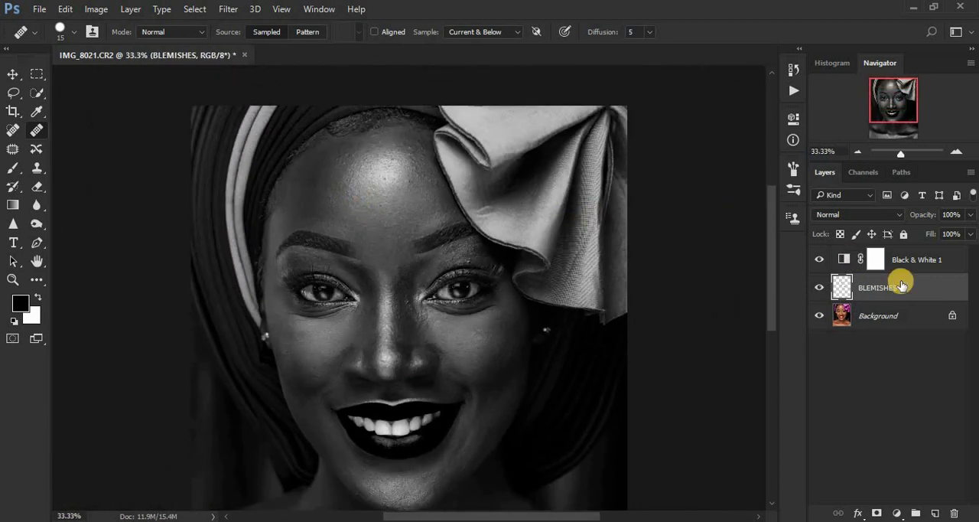
mouse_move(862, 287)
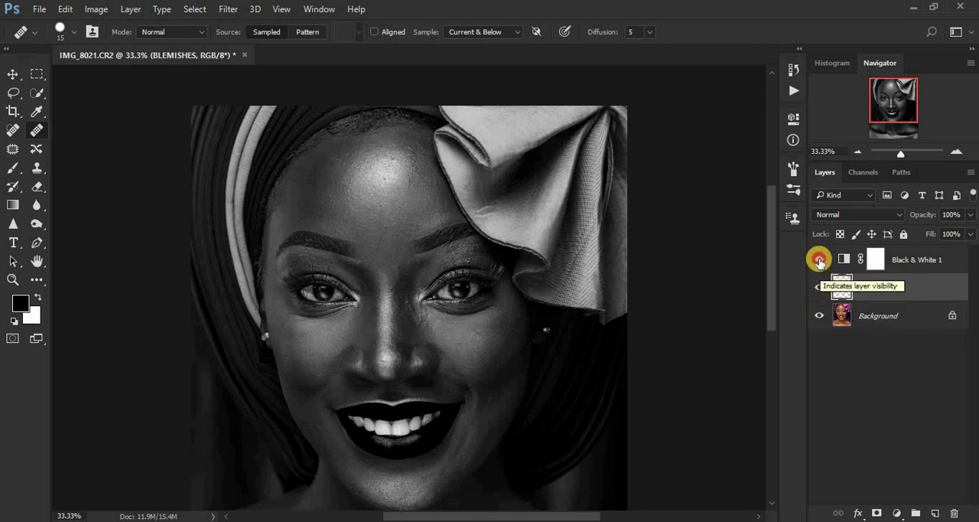
Step: Hide the Black & White 1 layer and show the BLEMISHES retouching again
left_click(818, 259)
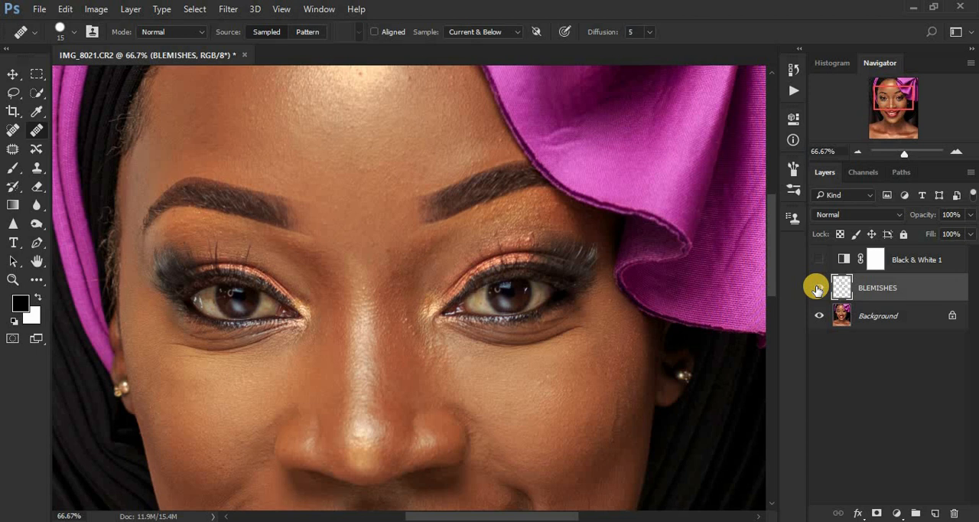
left_click(819, 286)
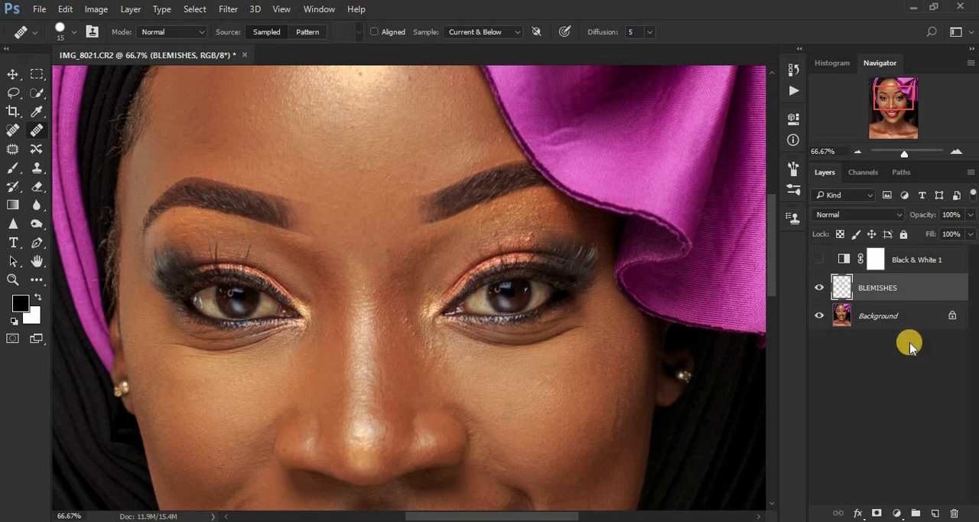
mouse_move(929, 488)
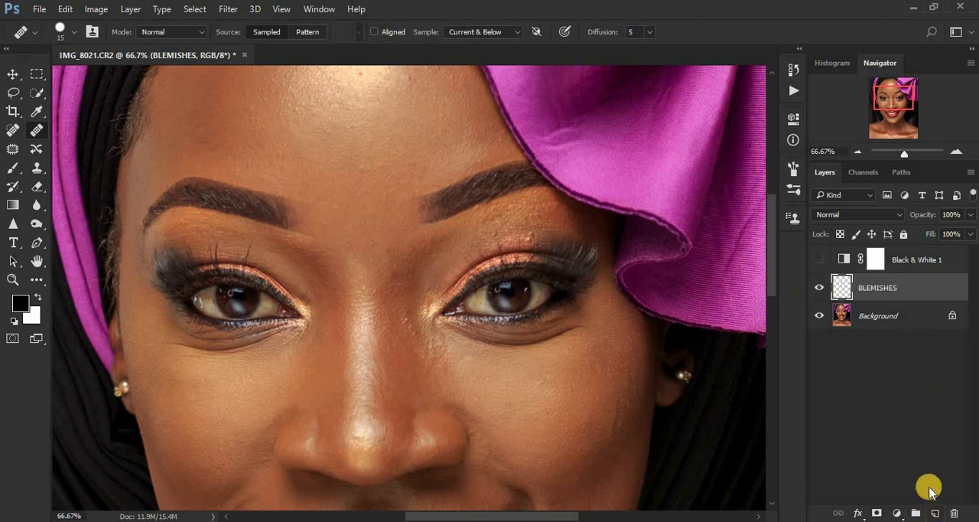
mouse_move(773, 298)
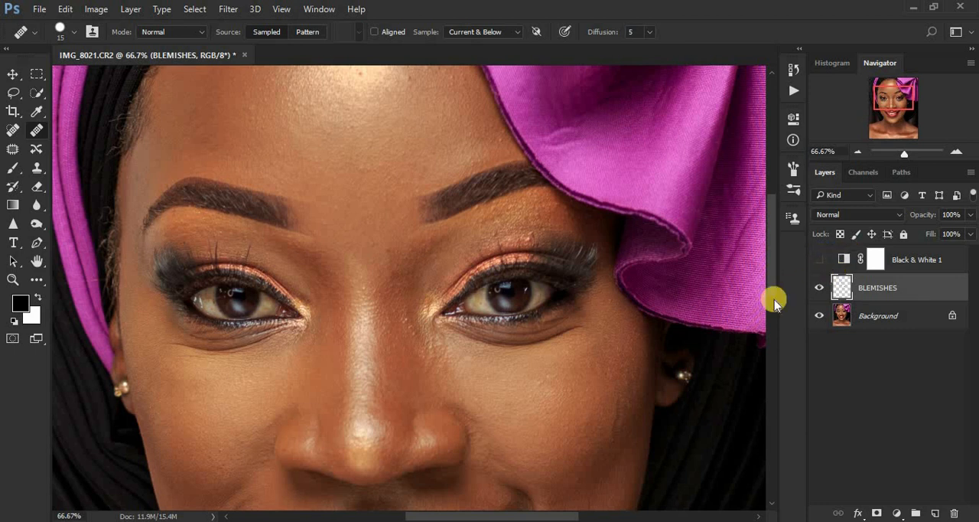
mouse_move(110, 231)
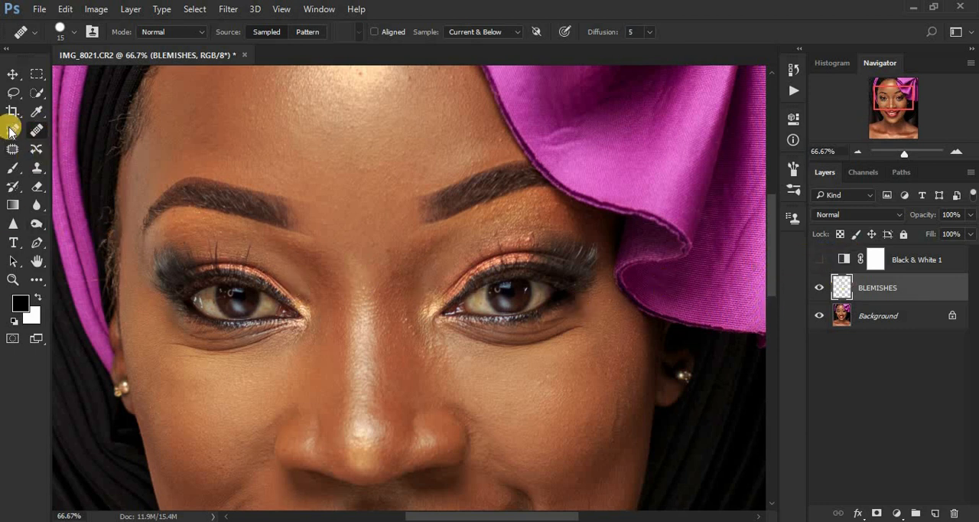
mouse_move(108, 145)
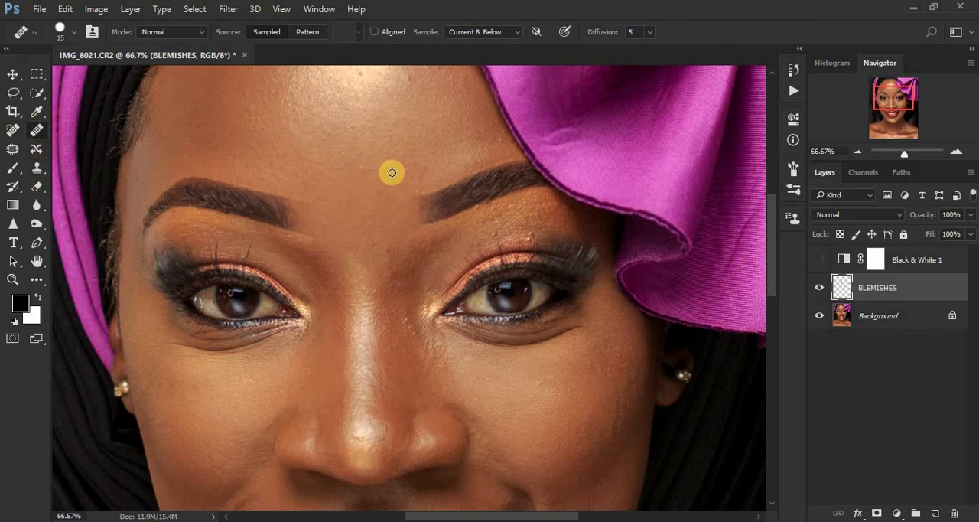
mouse_move(369, 179)
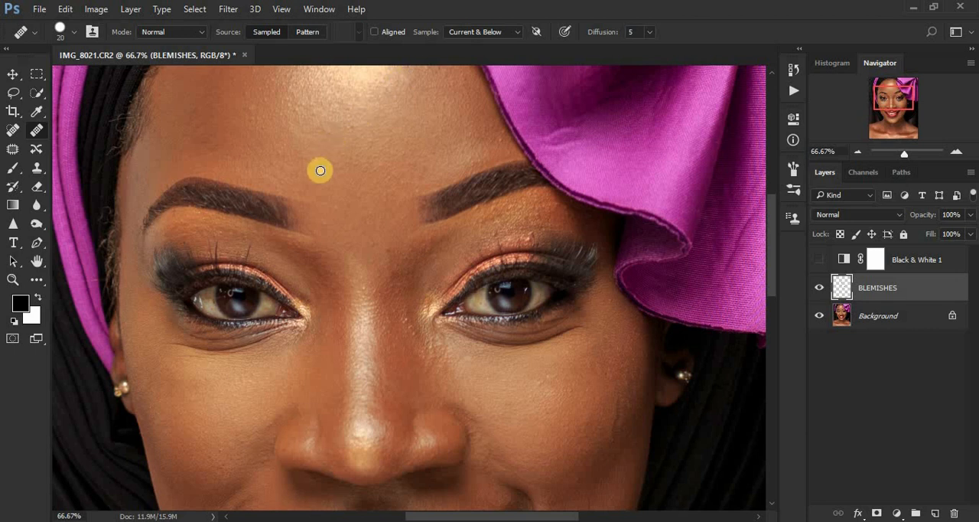
Step: Spot-heal a remaining blemish on the forehead
left_click(320, 170)
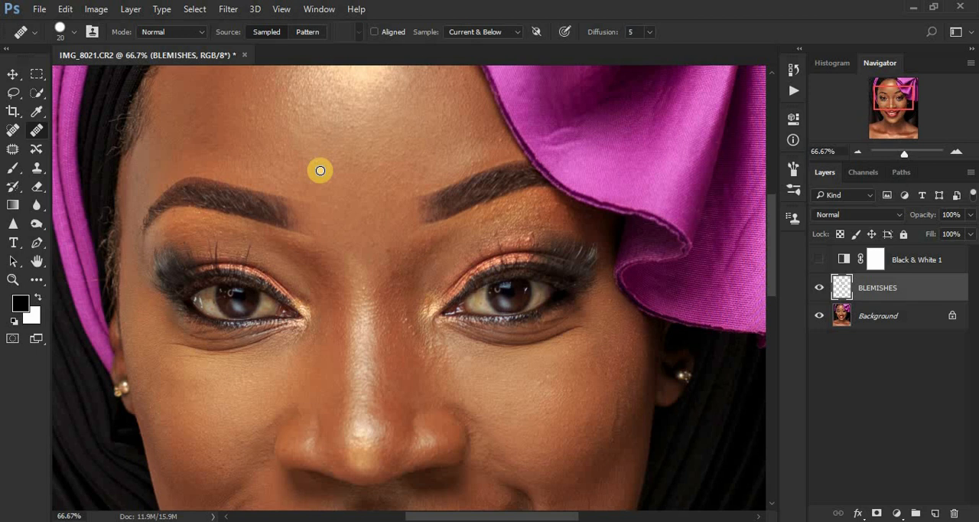